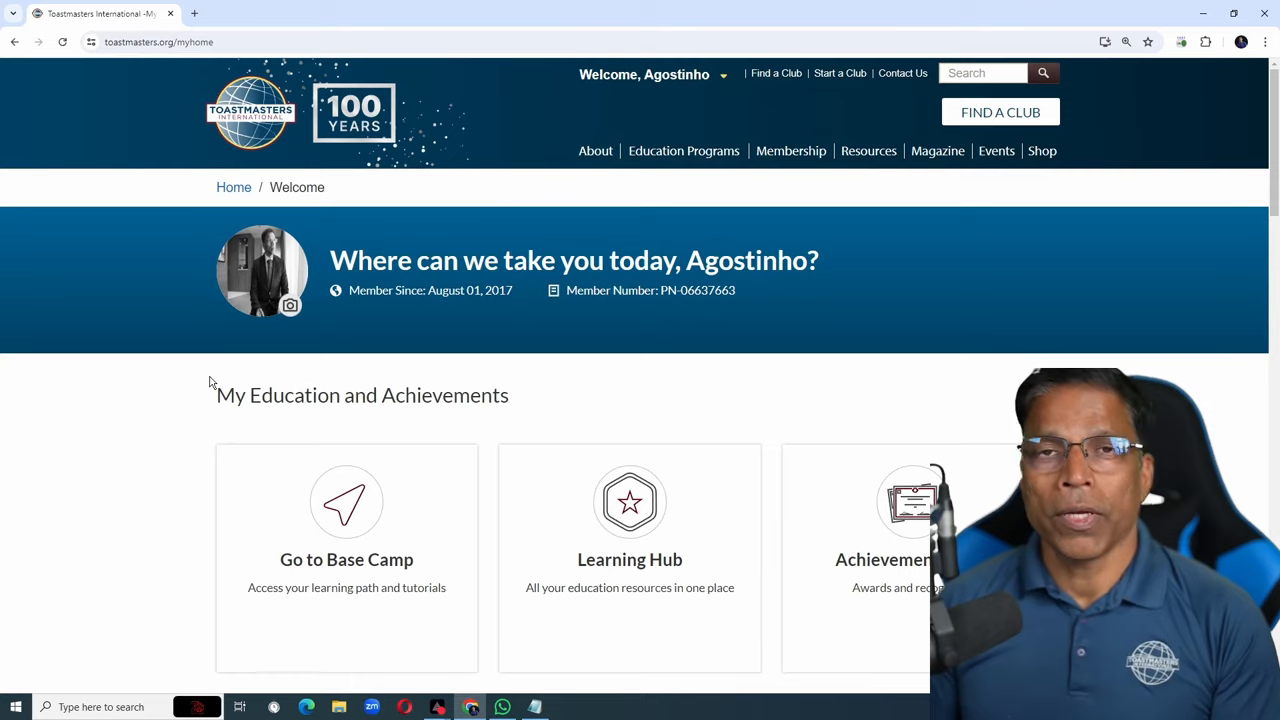
{"action": "mouse_move", "coordinate": [226, 361]}
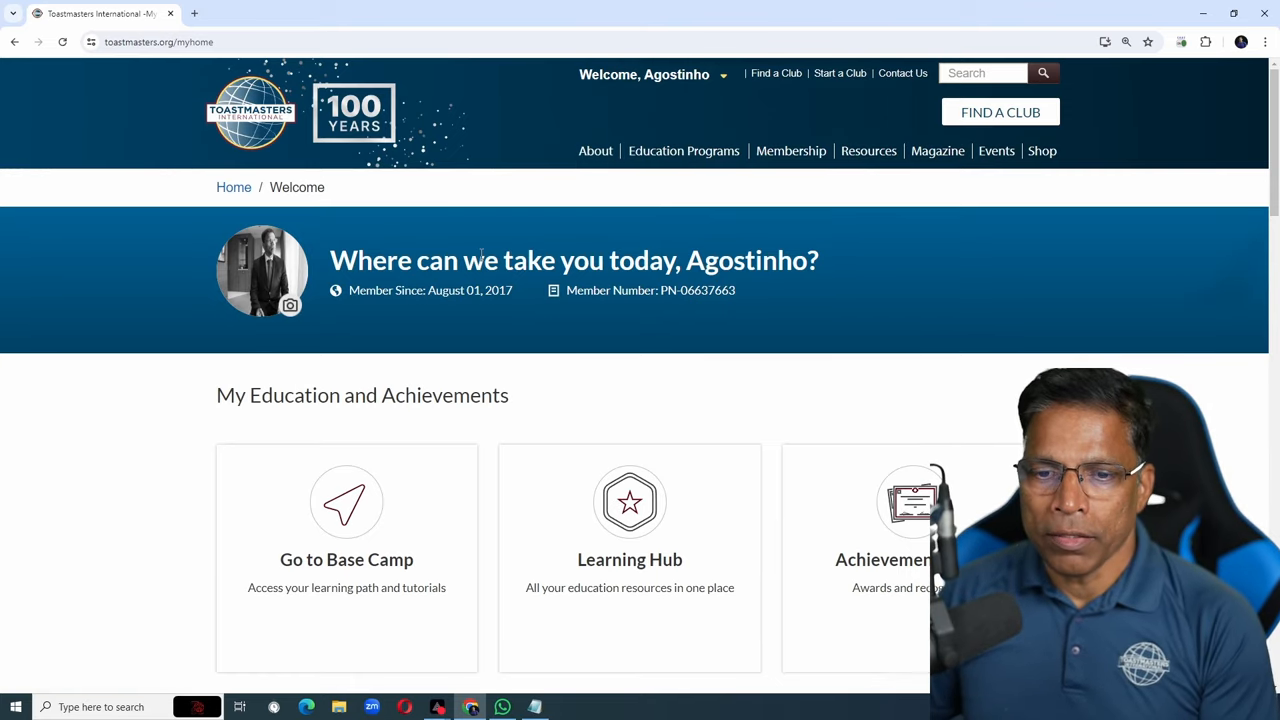
Scroll down to Leadership Central and open the Club Central card.
{"action": "scroll", "scroll_direction": "down", "scroll_amount": 3}
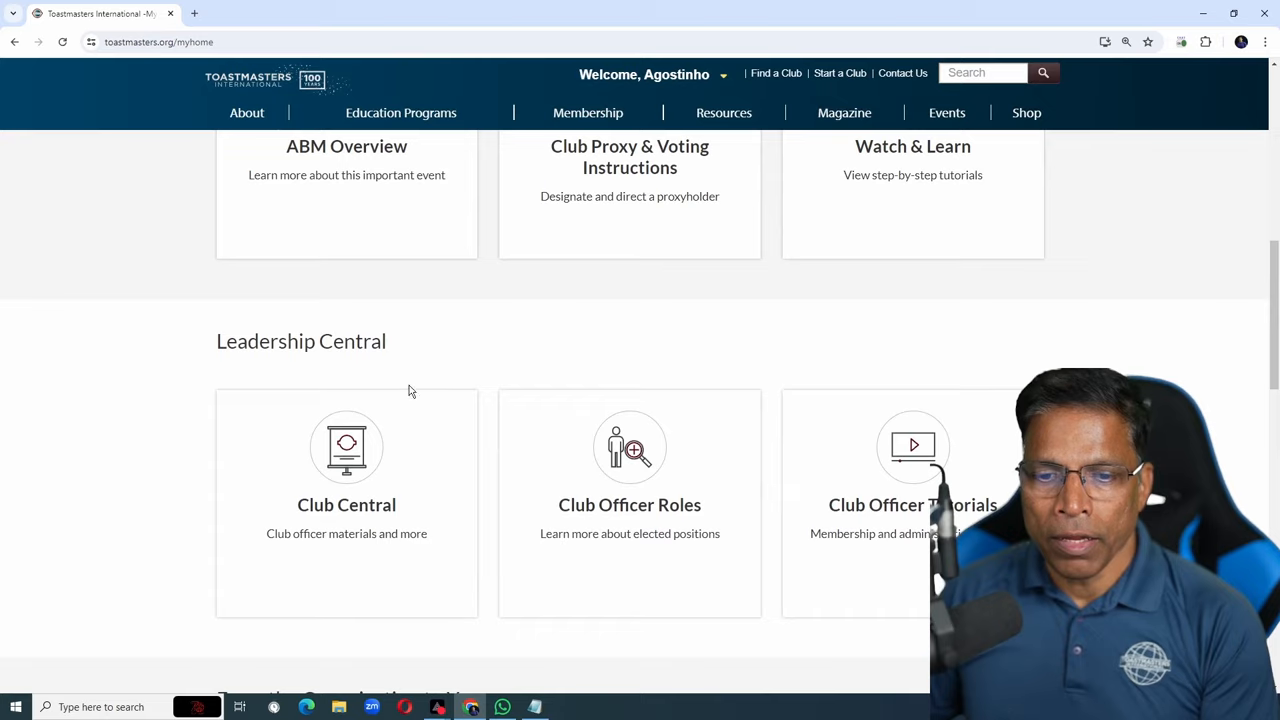
{"action": "left_click", "coordinate": [346, 504]}
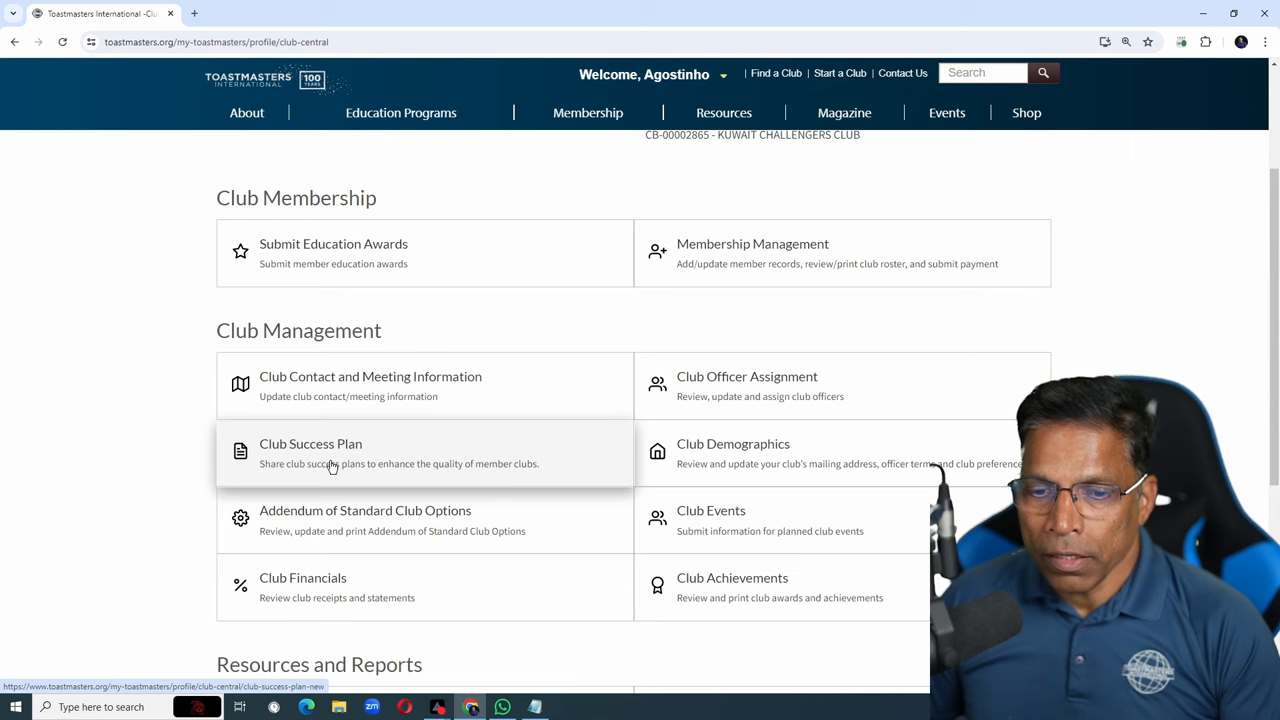
Open Club Success Plan and scroll to the Not Started sections like Committee Values.
{"action": "left_click", "coordinate": [310, 443]}
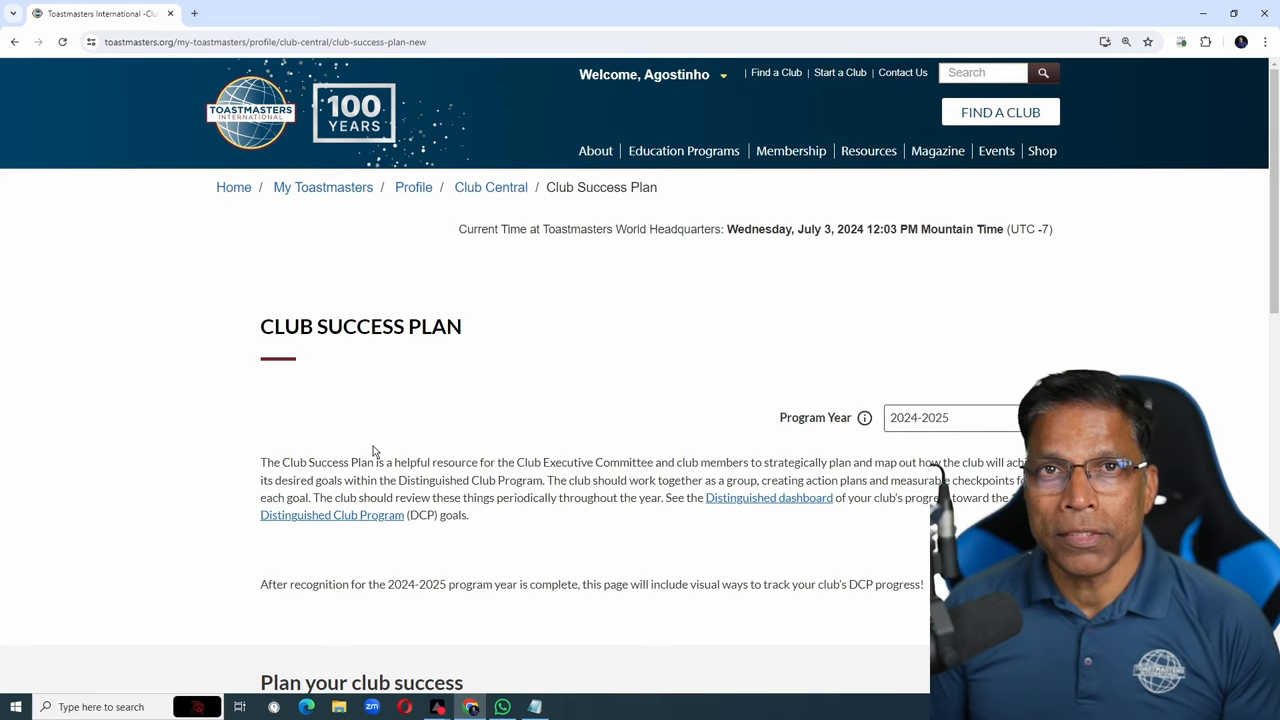
{"action": "mouse_move", "coordinate": [392, 443]}
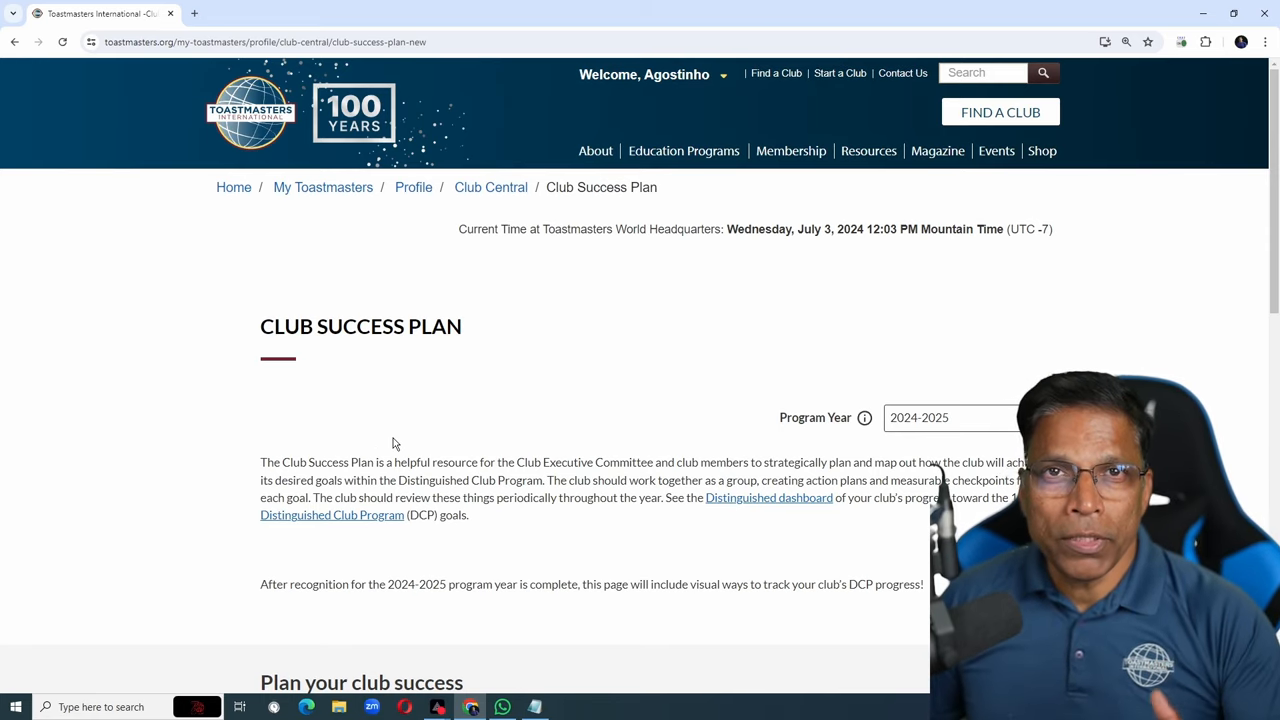
{"action": "scroll", "scroll_direction": "down", "scroll_amount": 3}
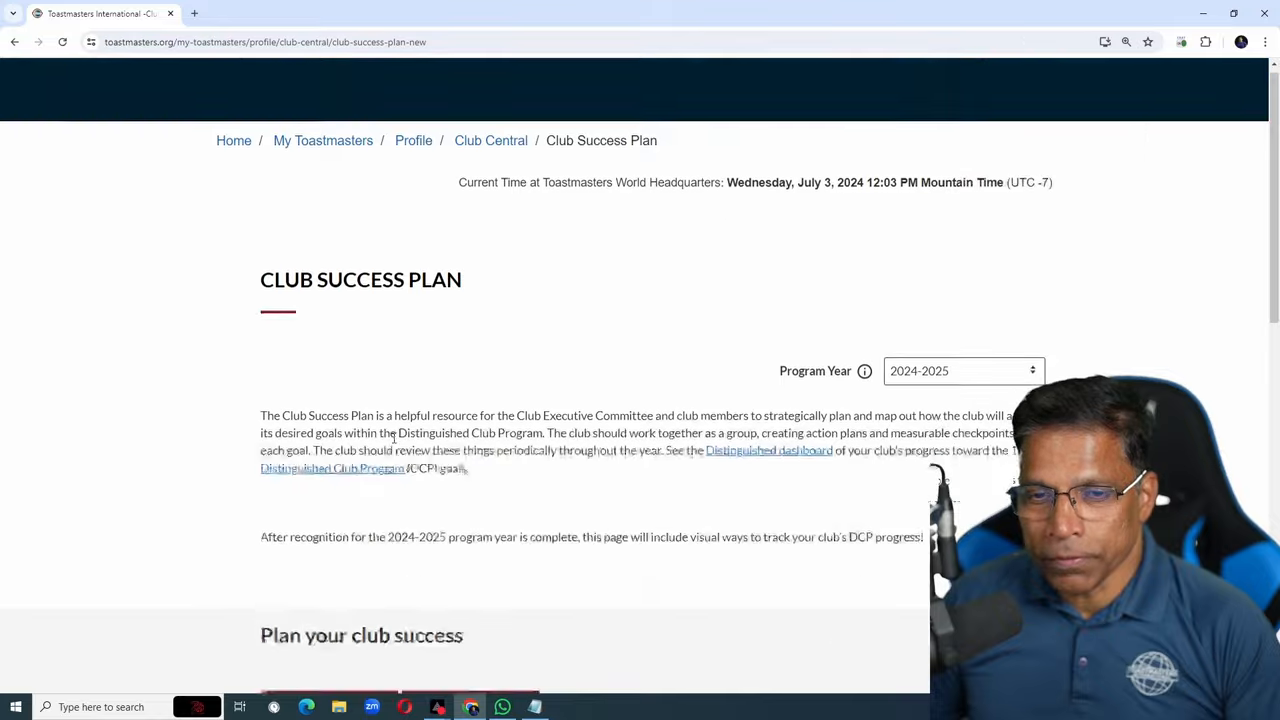
{"action": "scroll", "scroll_direction": "down", "scroll_amount": 3}
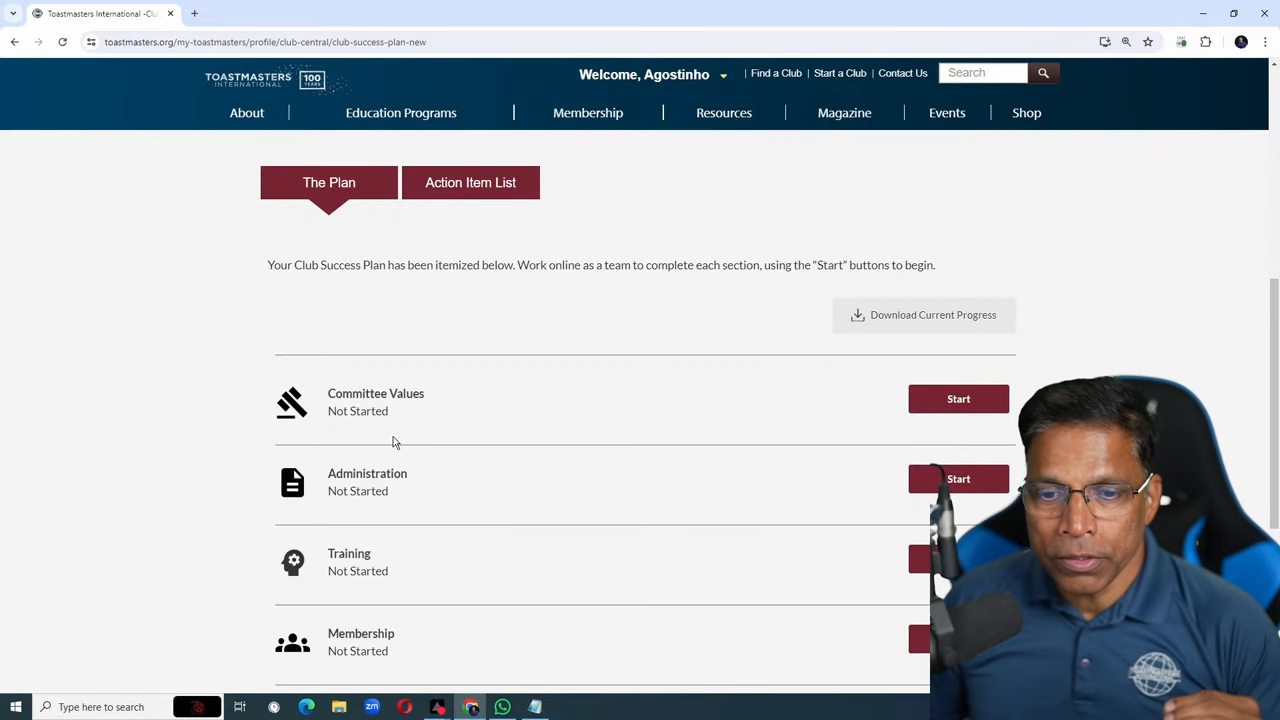
{"action": "scroll", "scroll_direction": "down", "scroll_amount": 3}
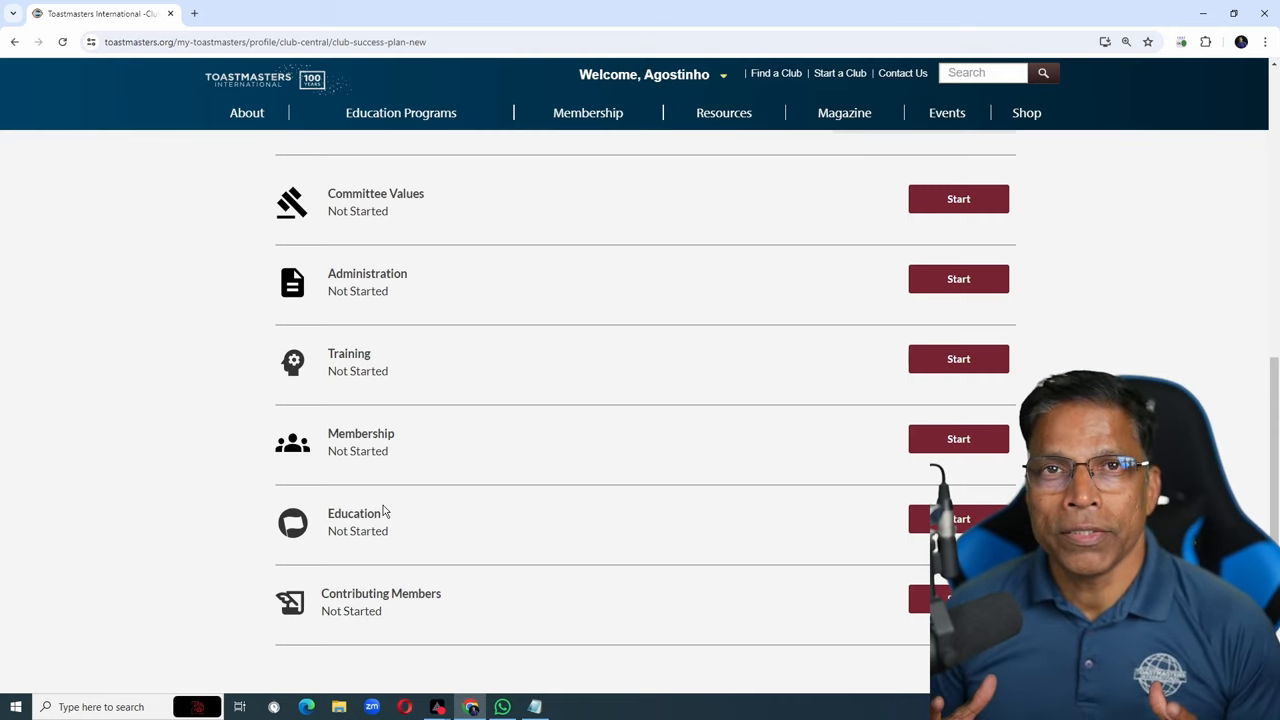
{"action": "mouse_move", "coordinate": [422, 395]}
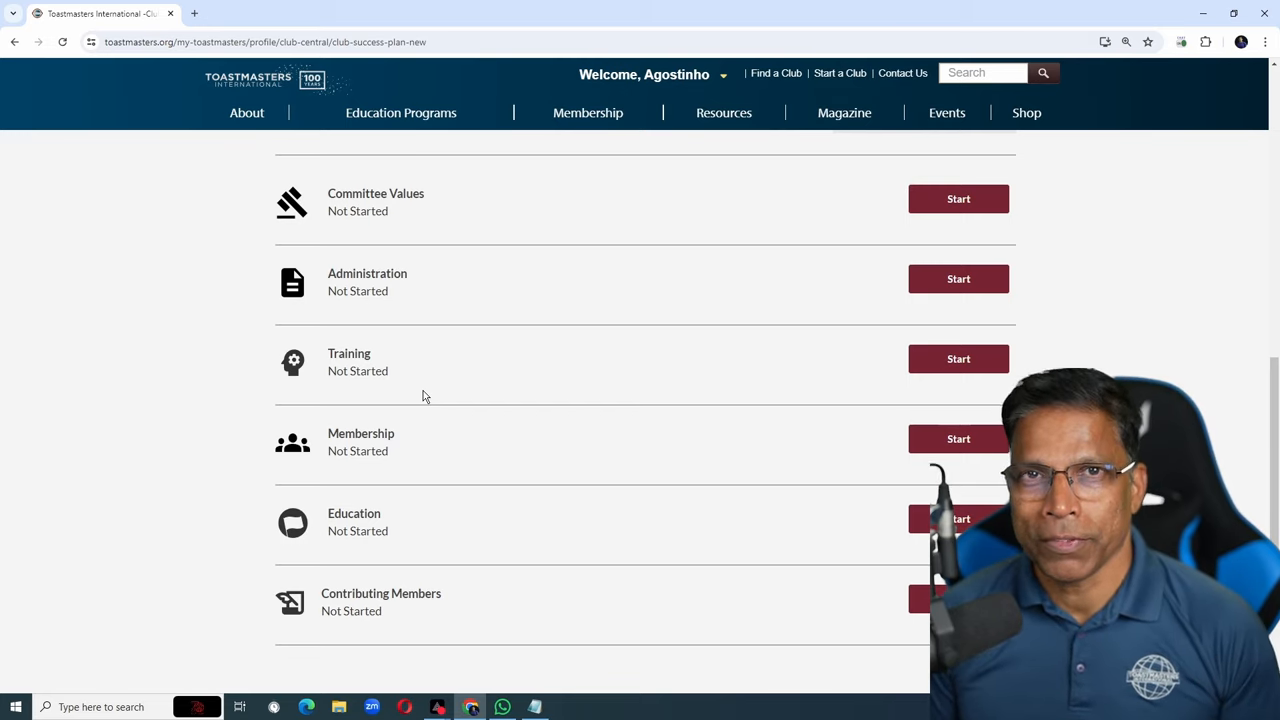
{"action": "mouse_move", "coordinate": [878, 205]}
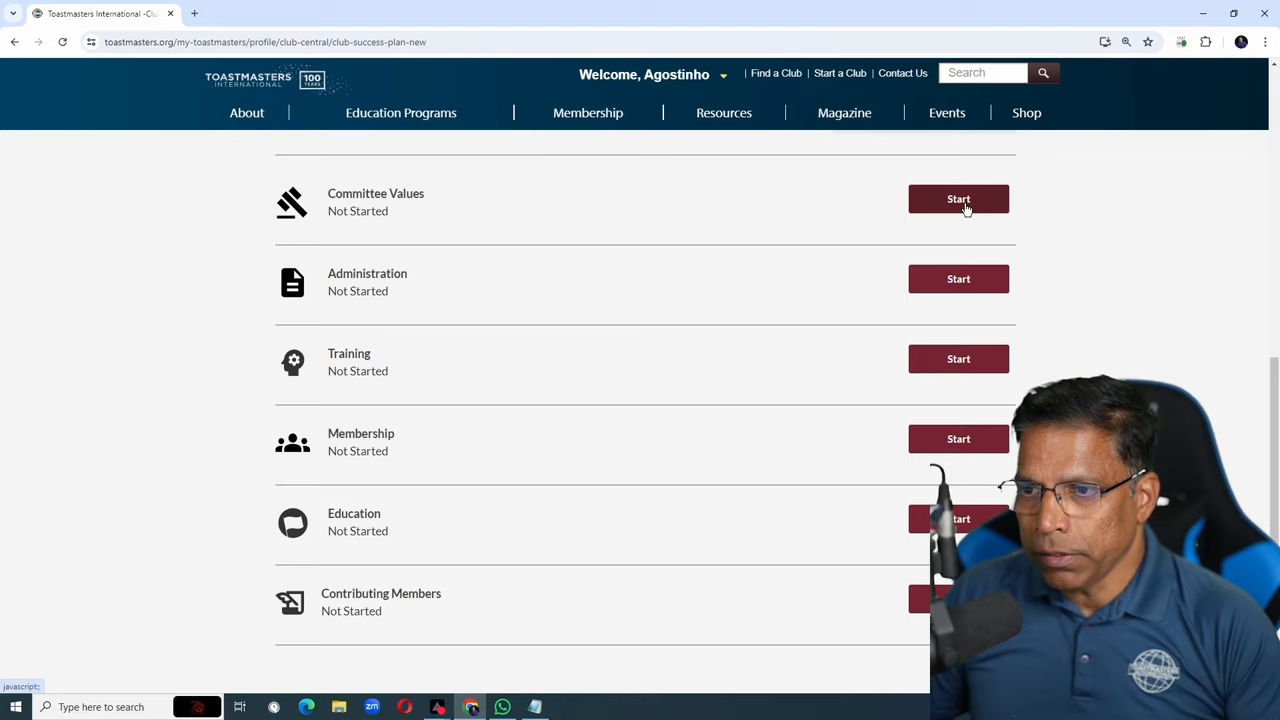
Start the Committee Values form and highlight the four core values in its introduction.
{"action": "left_click", "coordinate": [958, 199]}
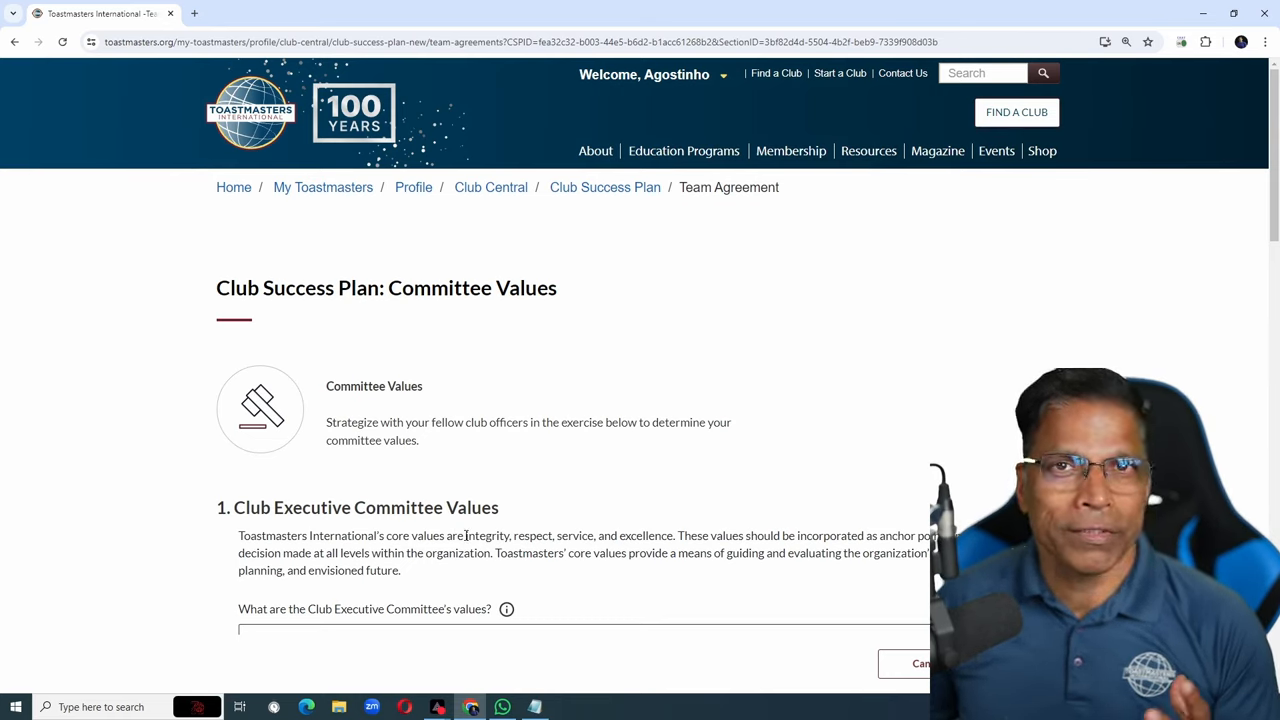
{"action": "left_click_drag", "start_coordinate": [466, 535], "coordinate": [580, 535]}
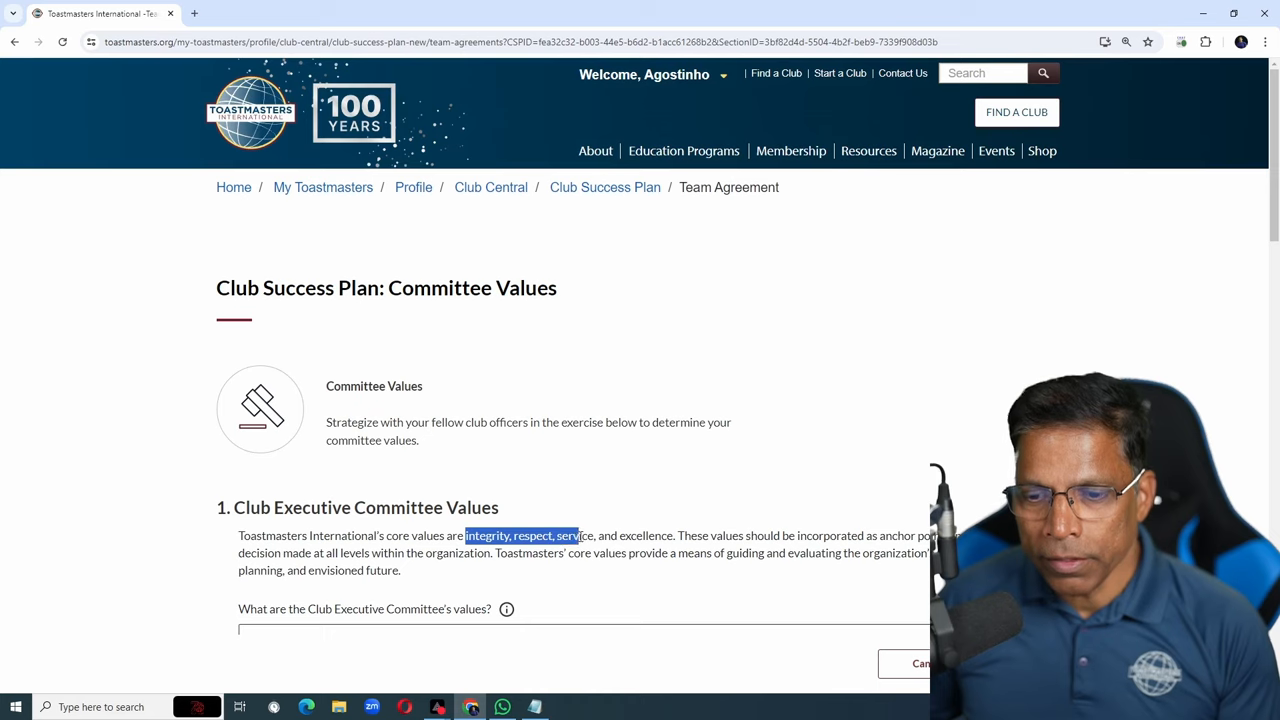
{"action": "left_click_drag", "start_coordinate": [580, 535], "coordinate": [675, 535]}
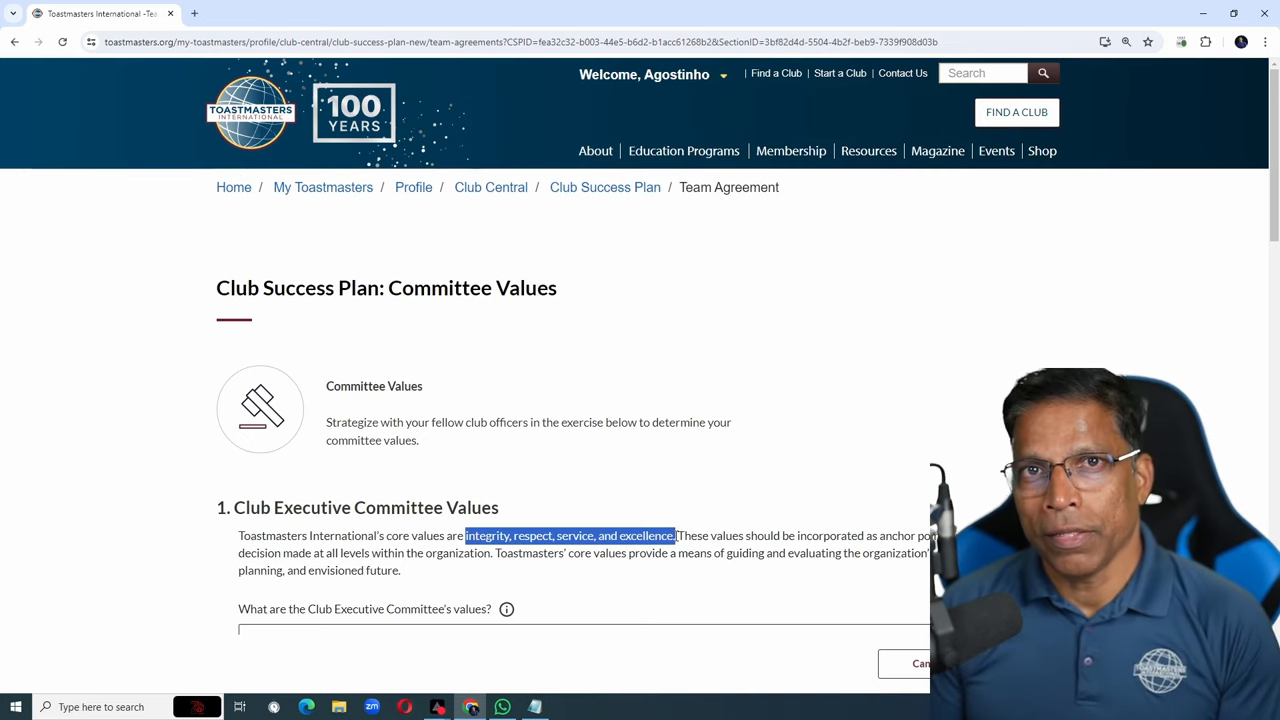
{"action": "scroll", "scroll_direction": "down", "scroll_amount": 3}
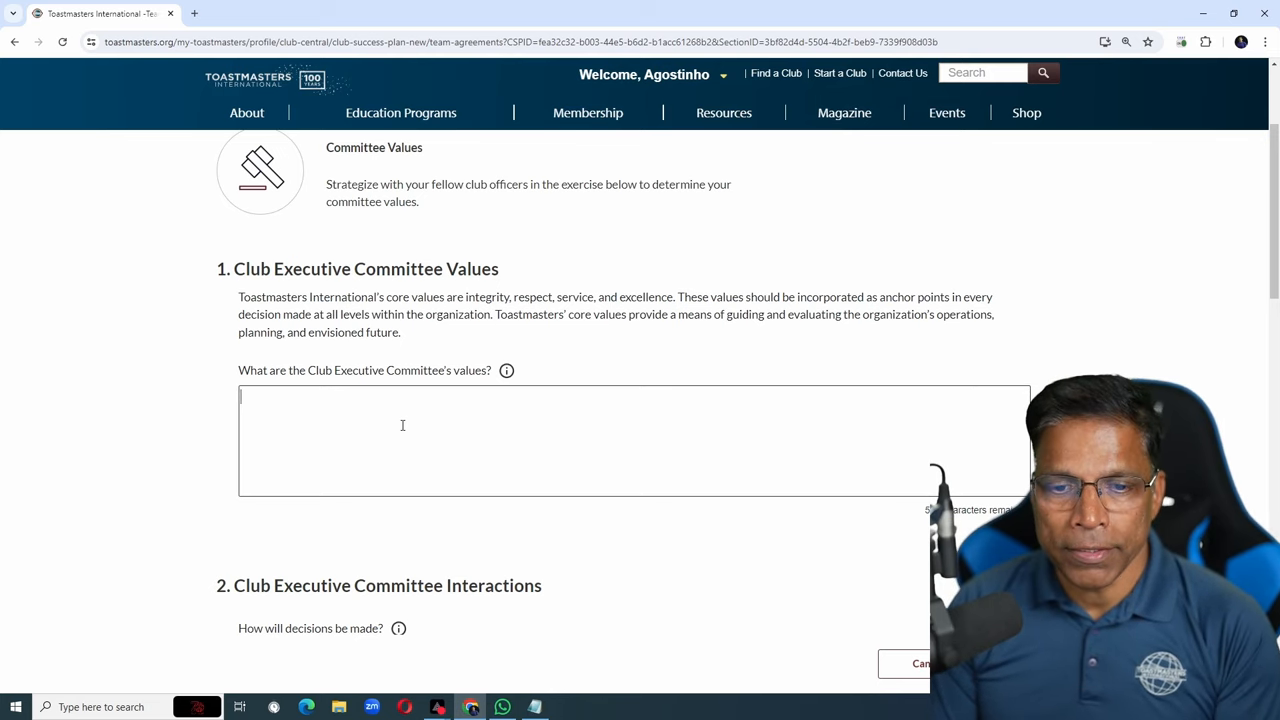
Enter a values statement citing Integrity, Respect, Service, Excellence and trust.
{"action": "type", "text": "The committee will be guided primarily by Toastmasters core values of Integrity, Respect, Service and Excellence. In addition, we will apply the value of trust in all our dealings."}
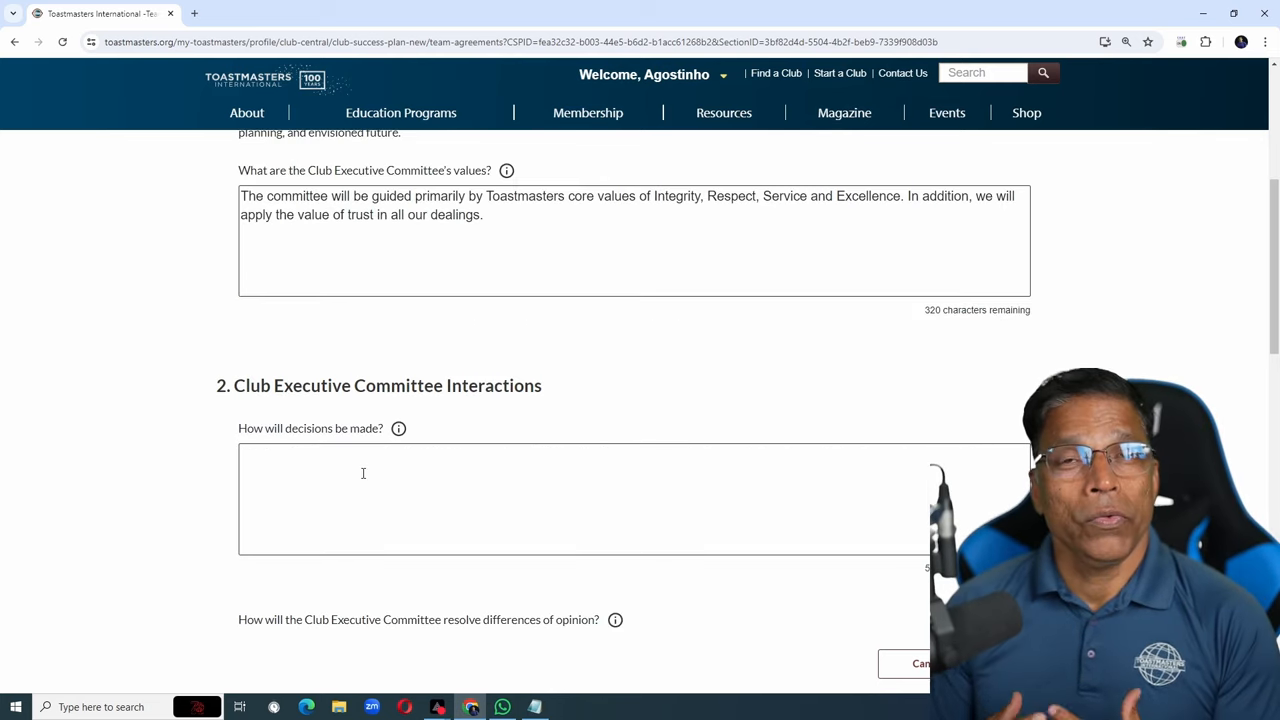
{"action": "left_click", "coordinate": [363, 473]}
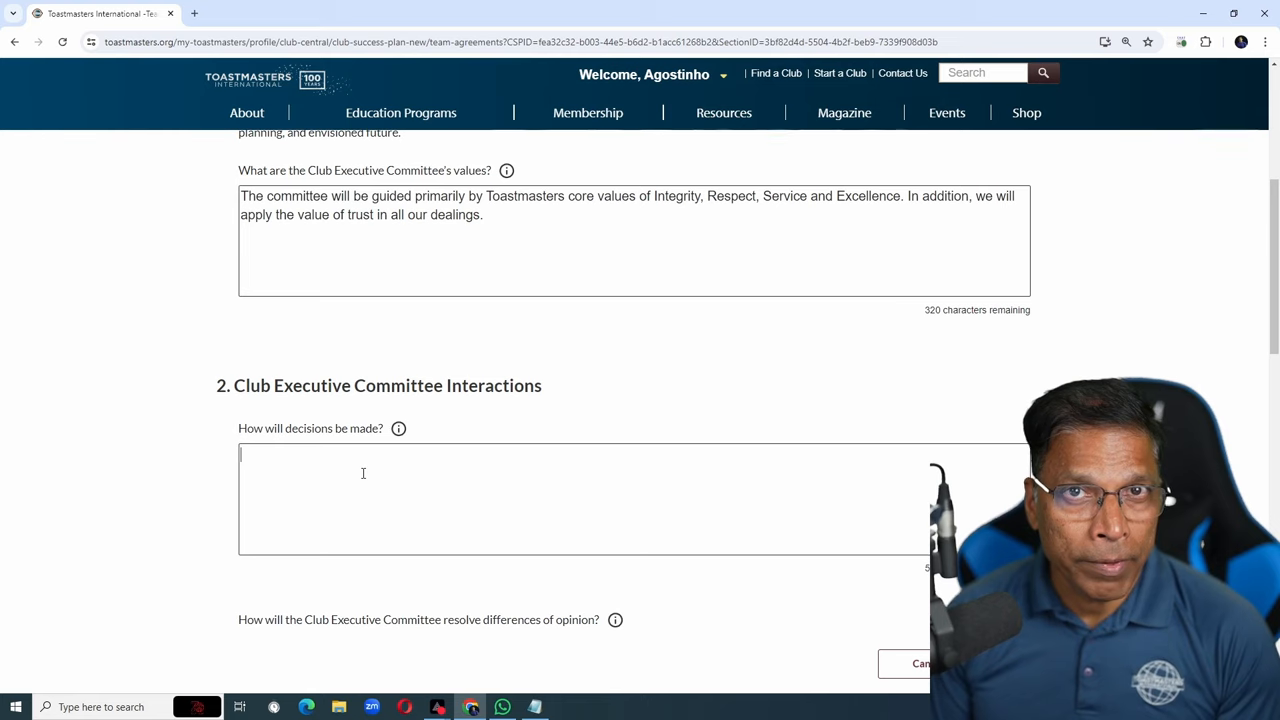
{"action": "scroll", "scroll_direction": "down", "scroll_amount": 3}
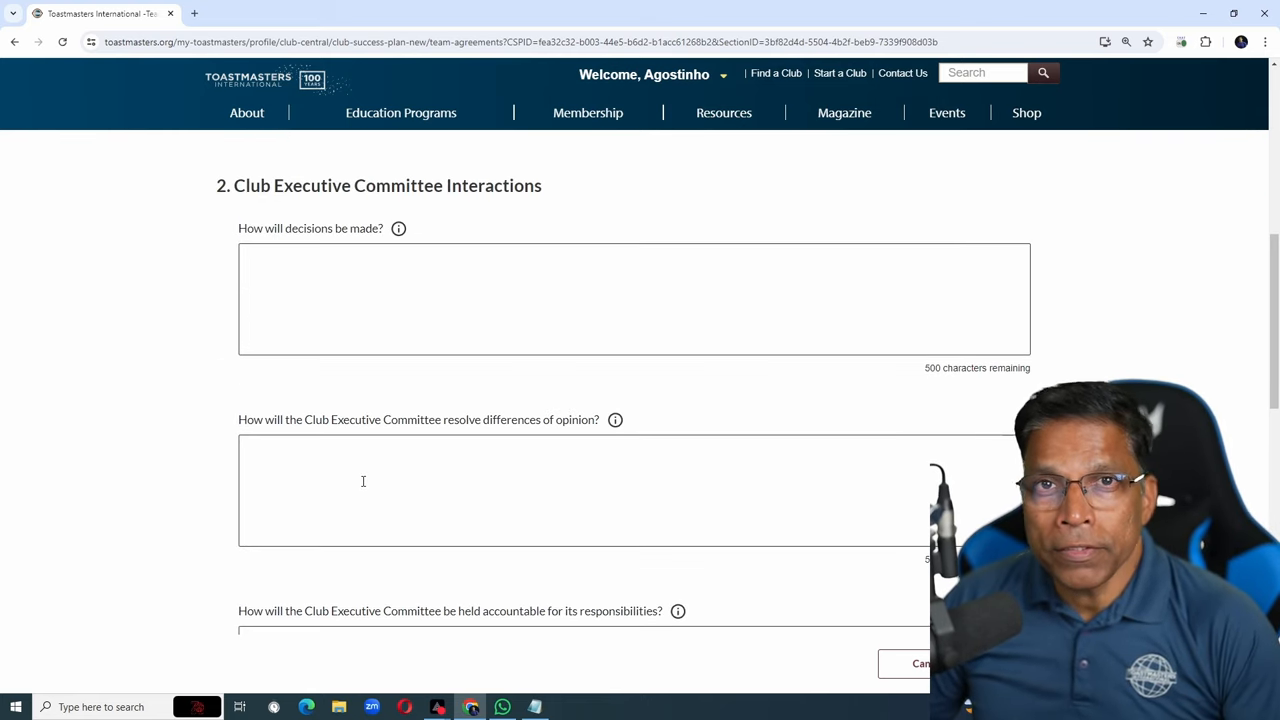
{"action": "scroll", "scroll_direction": "down", "scroll_amount": 3}
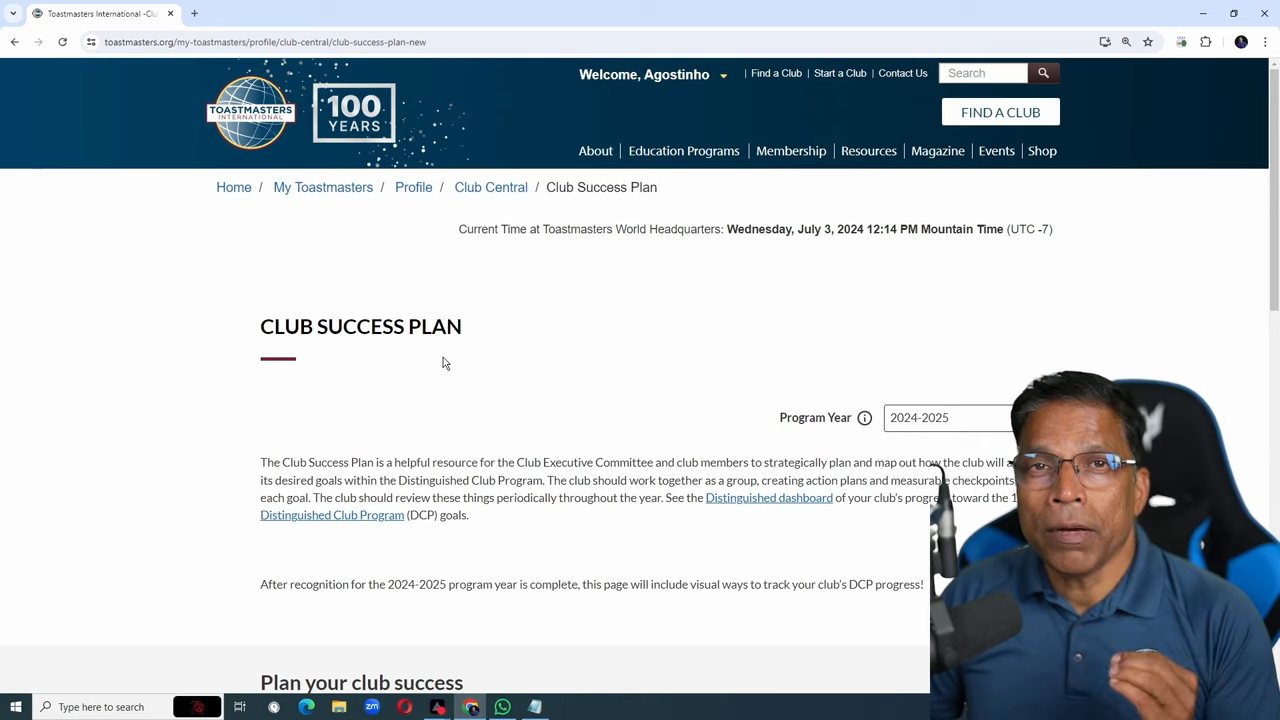
{"action": "scroll", "scroll_direction": "down", "scroll_amount": 3}
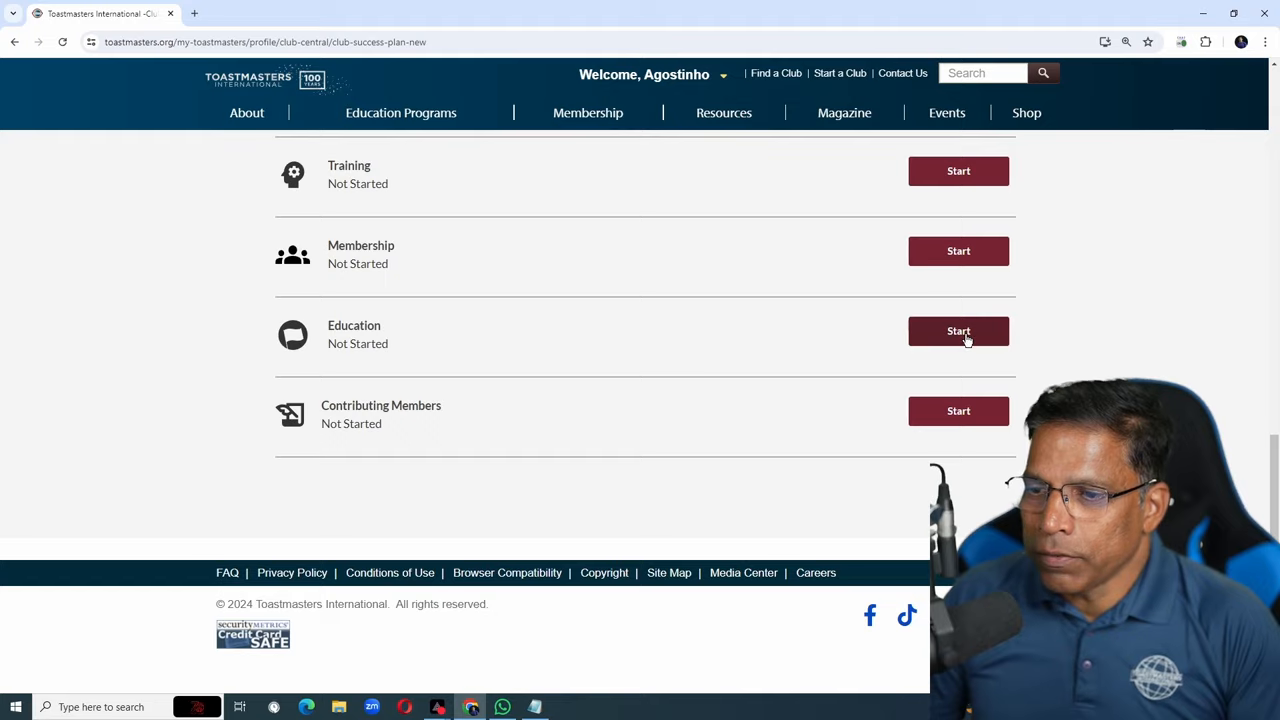
Start the Education workbook and scroll to members' path progress.
{"action": "left_click", "coordinate": [957, 331]}
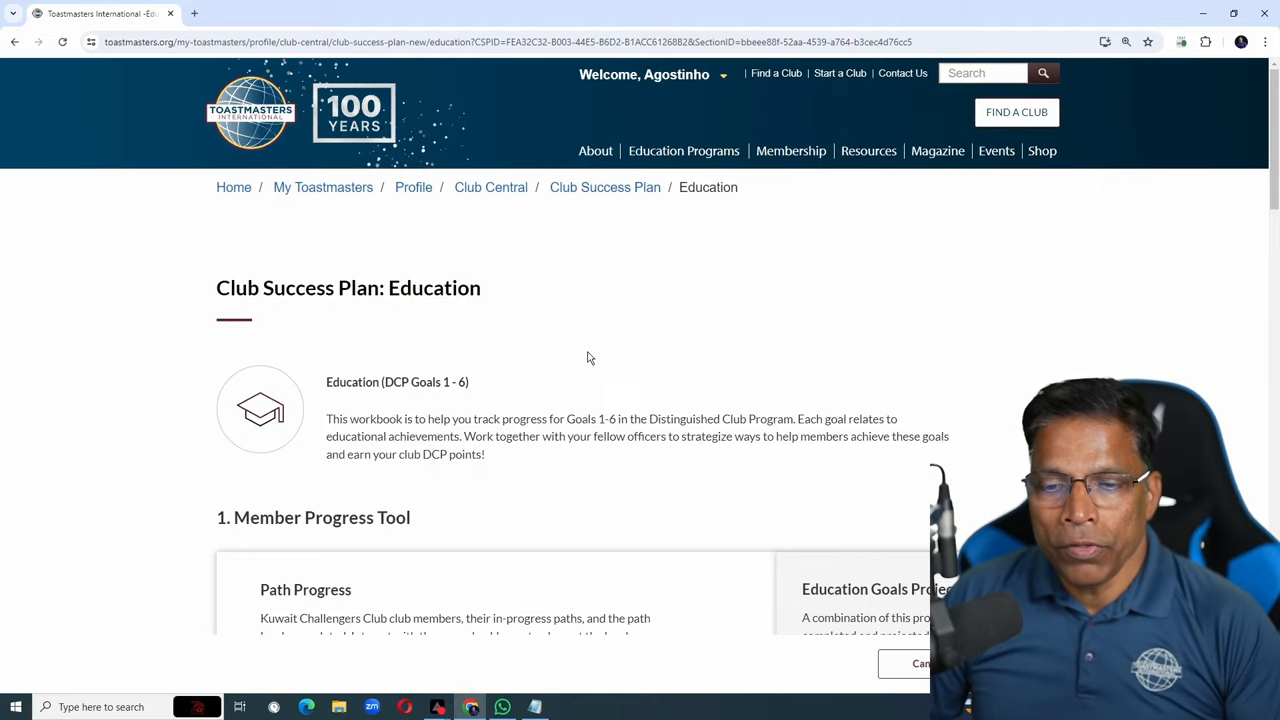
{"action": "scroll", "scroll_direction": "down", "scroll_amount": 3}
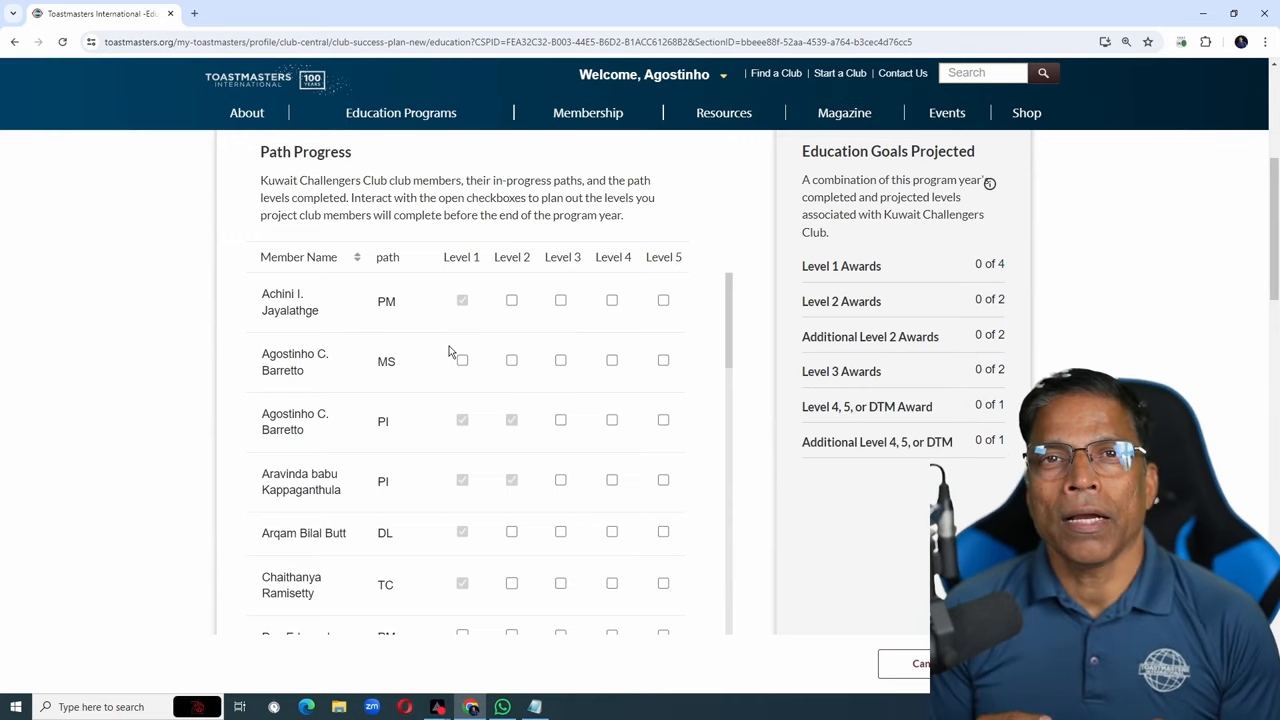
{"action": "mouse_move", "coordinate": [464, 318]}
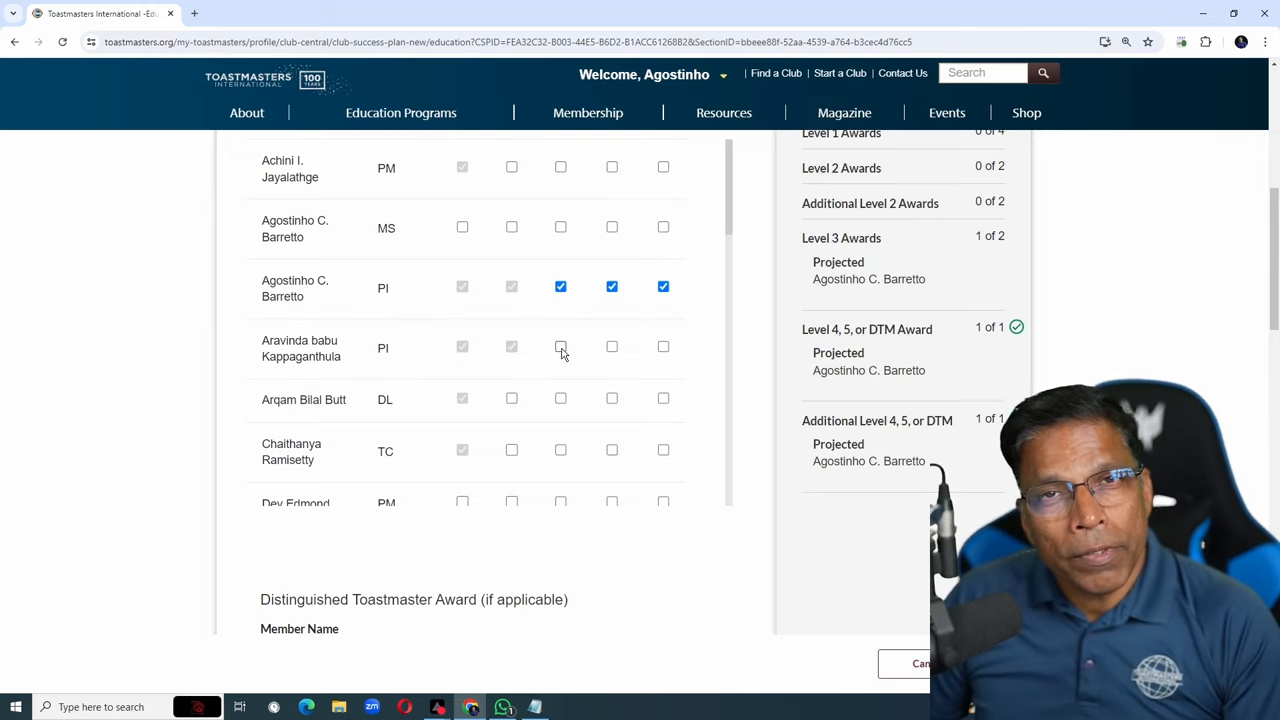
Project Level 3 for another PI-path member and Level 1 for more members.
{"action": "left_click", "coordinate": [560, 347]}
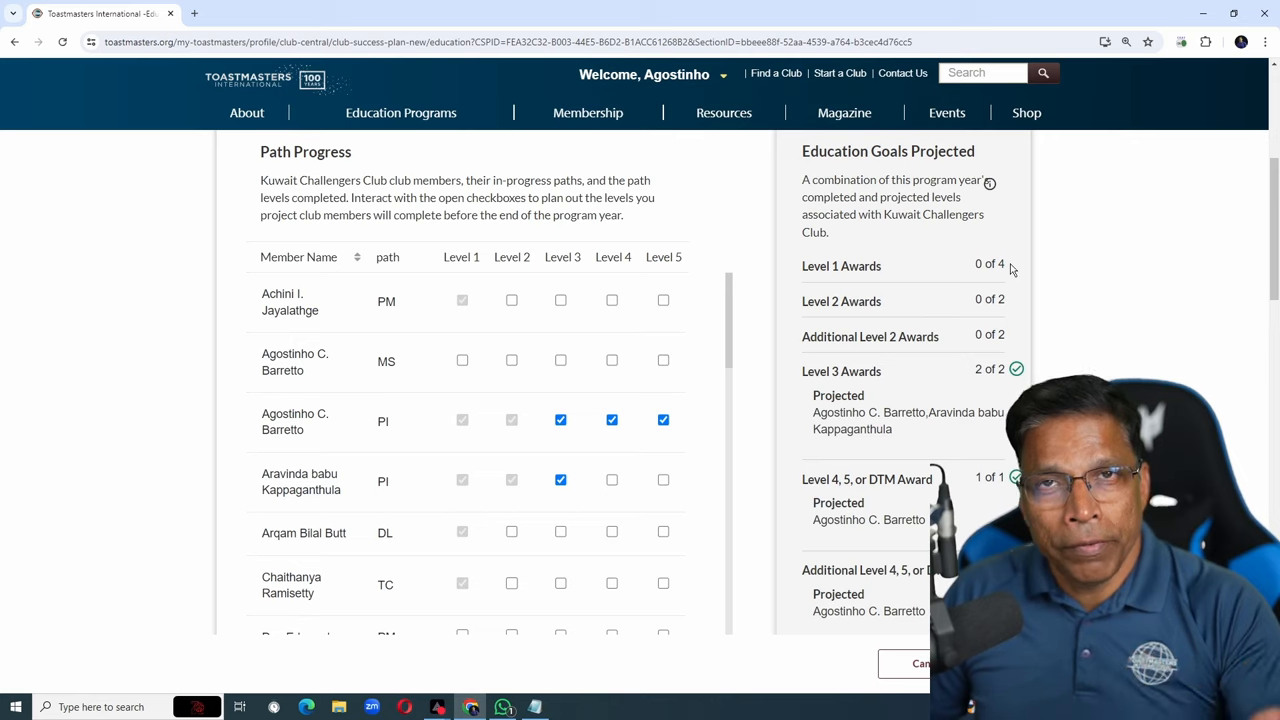
{"action": "double_click", "coordinate": [841, 266]}
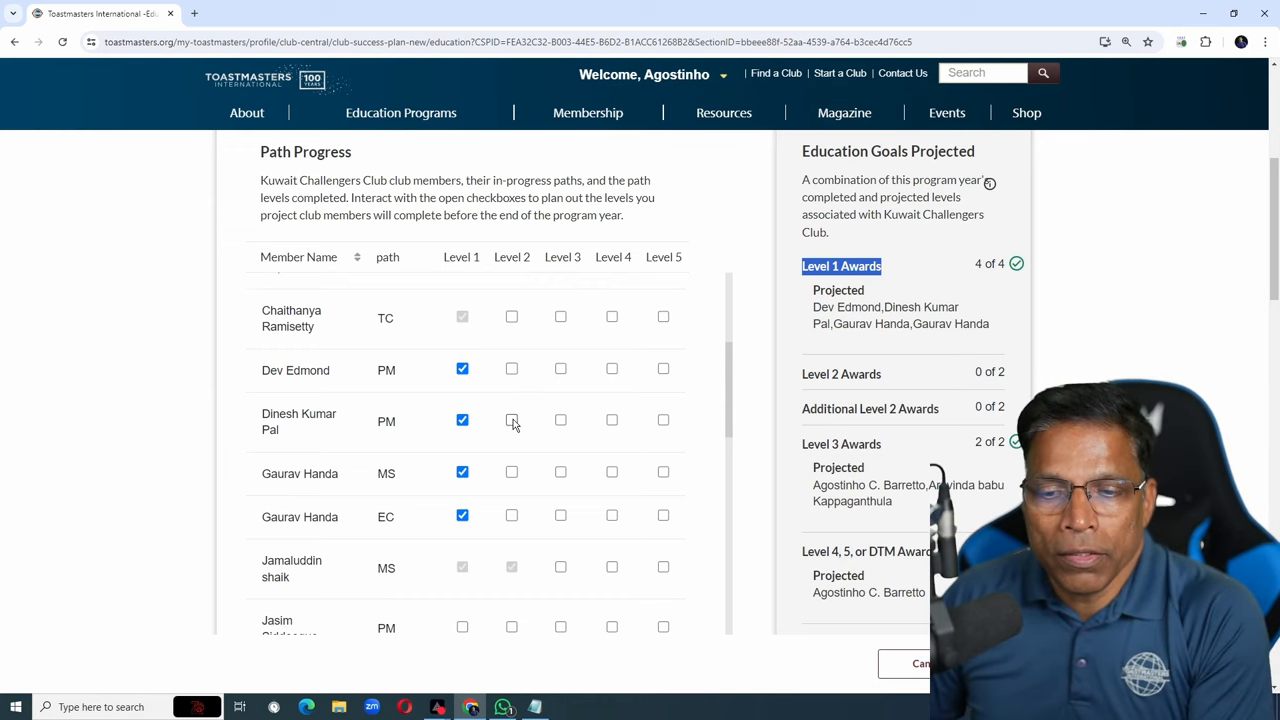
{"action": "scroll", "scroll_direction": "down", "scroll_amount": 3}
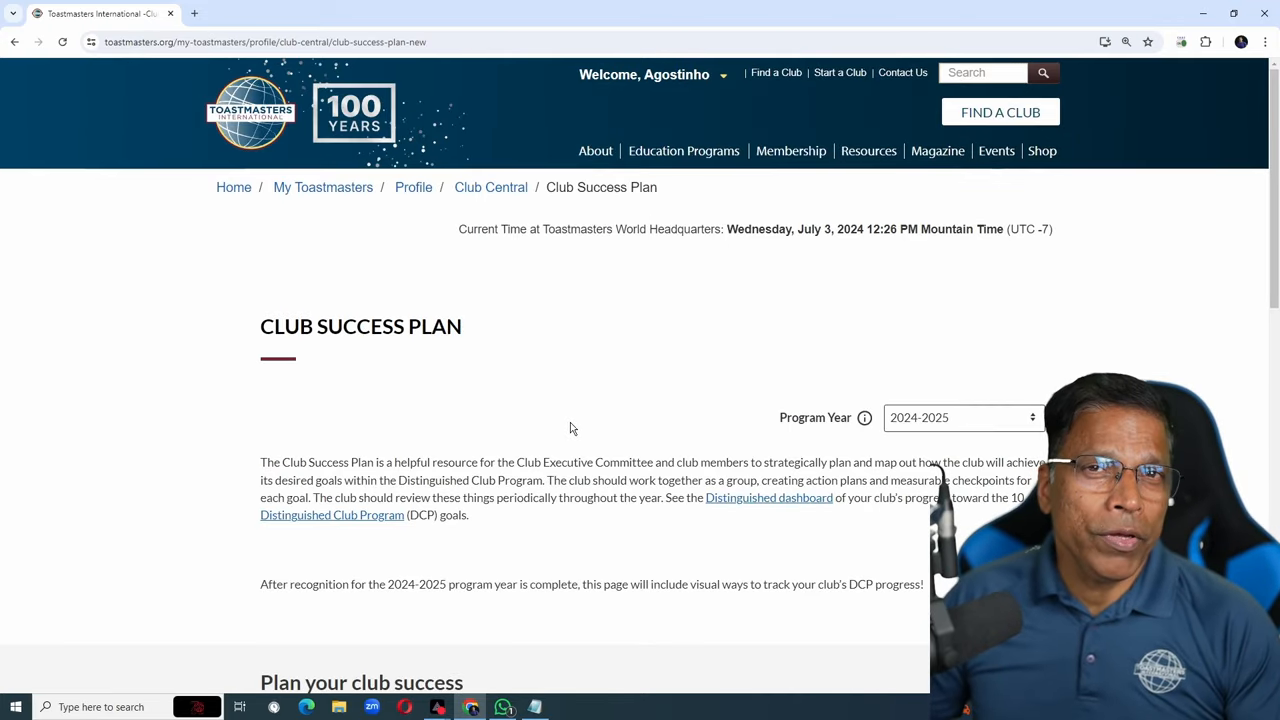
Show the Action Item List with its one education item and add a new item.
{"action": "scroll", "scroll_direction": "down", "scroll_amount": 3}
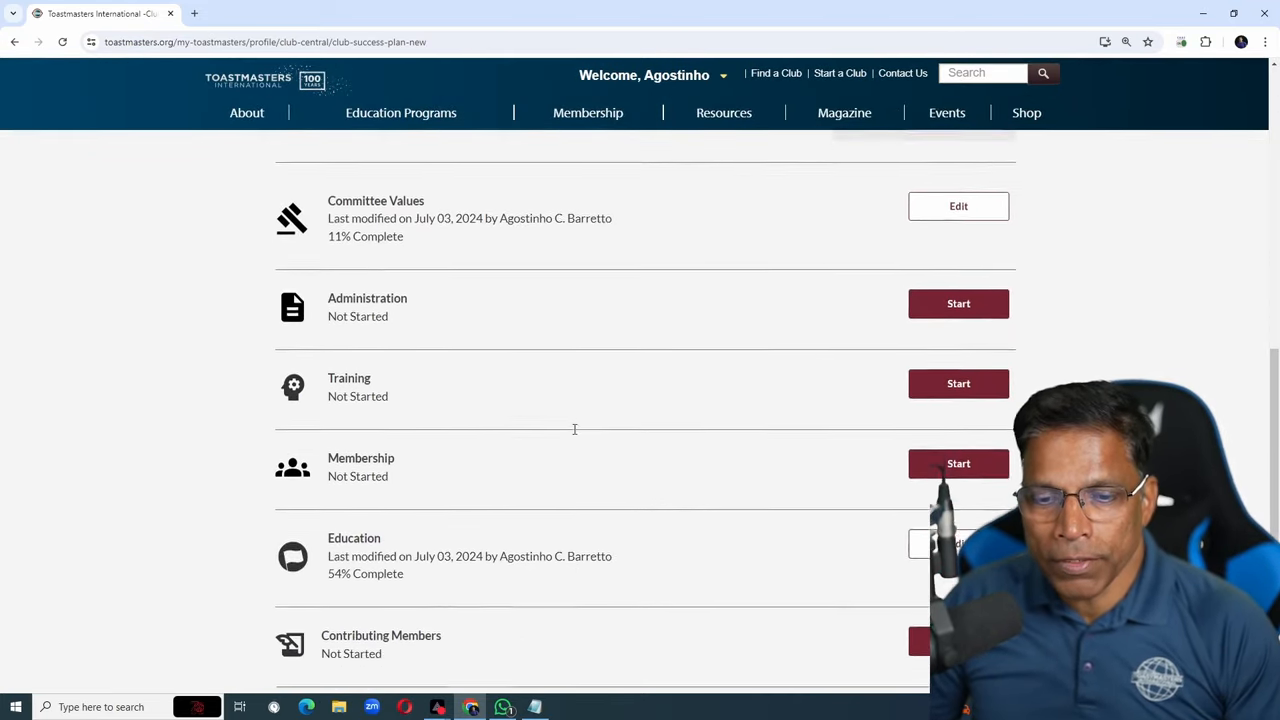
{"action": "scroll", "scroll_direction": "down", "scroll_amount": 3}
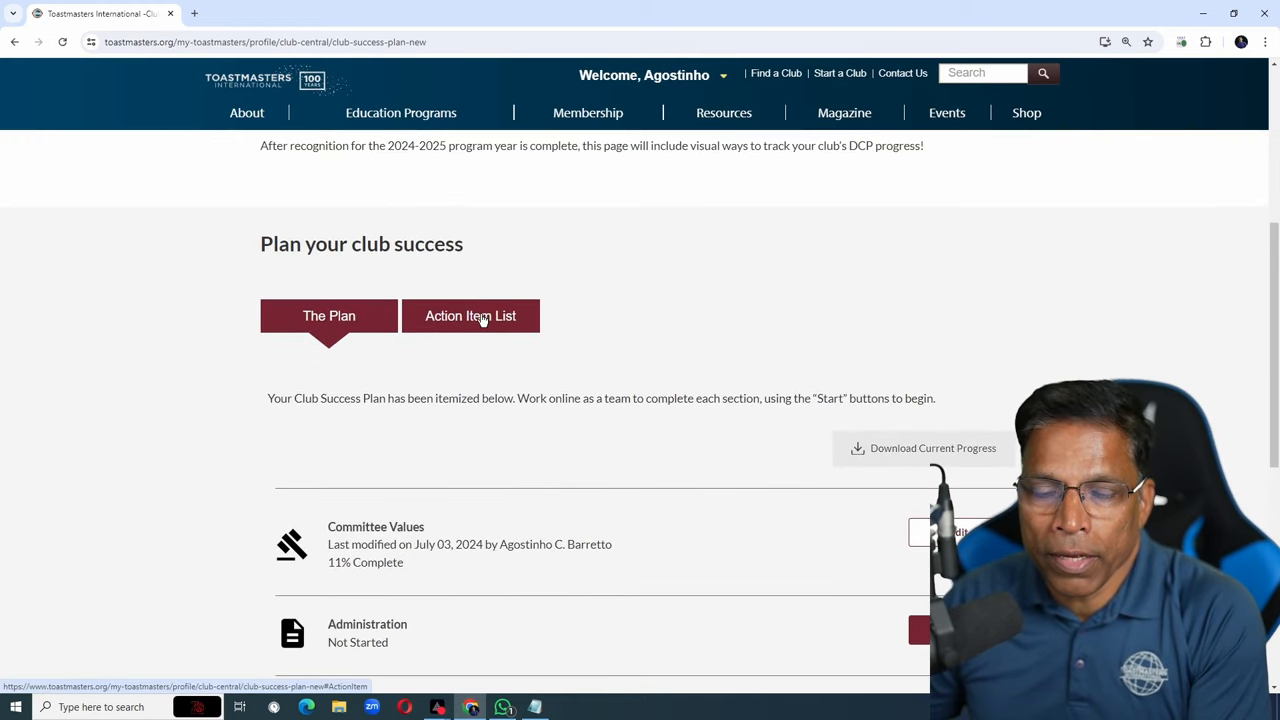
{"action": "left_click", "coordinate": [470, 315]}
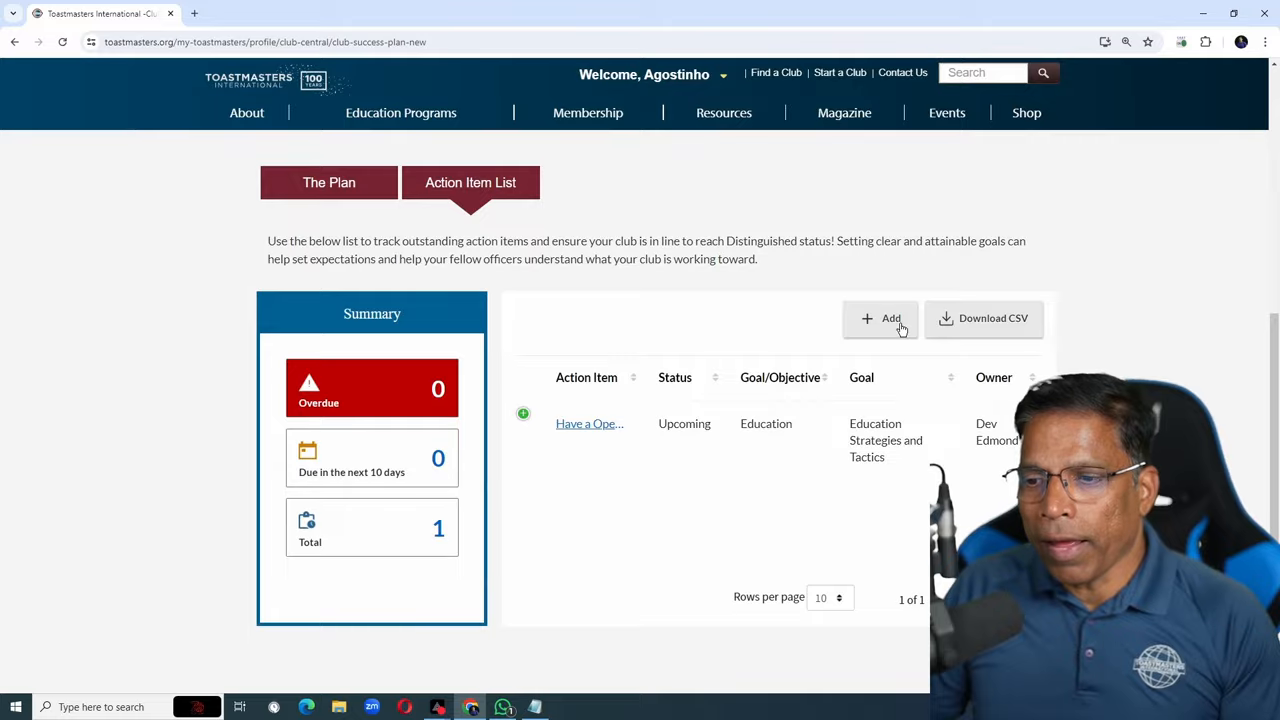
{"action": "left_click", "coordinate": [882, 318]}
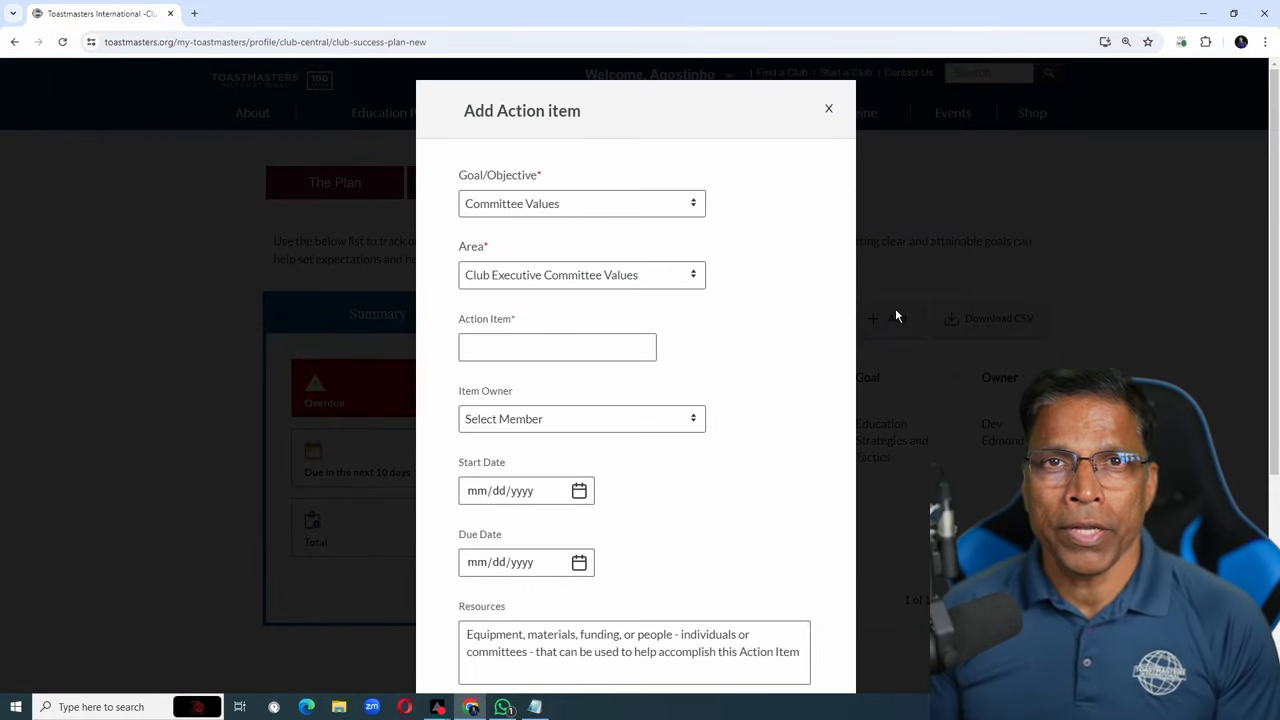
Submit a Membership action item 'Plan a SpeechCraft' with an owner, 08/01–08/30/2024.
{"action": "left_click", "coordinate": [577, 203]}
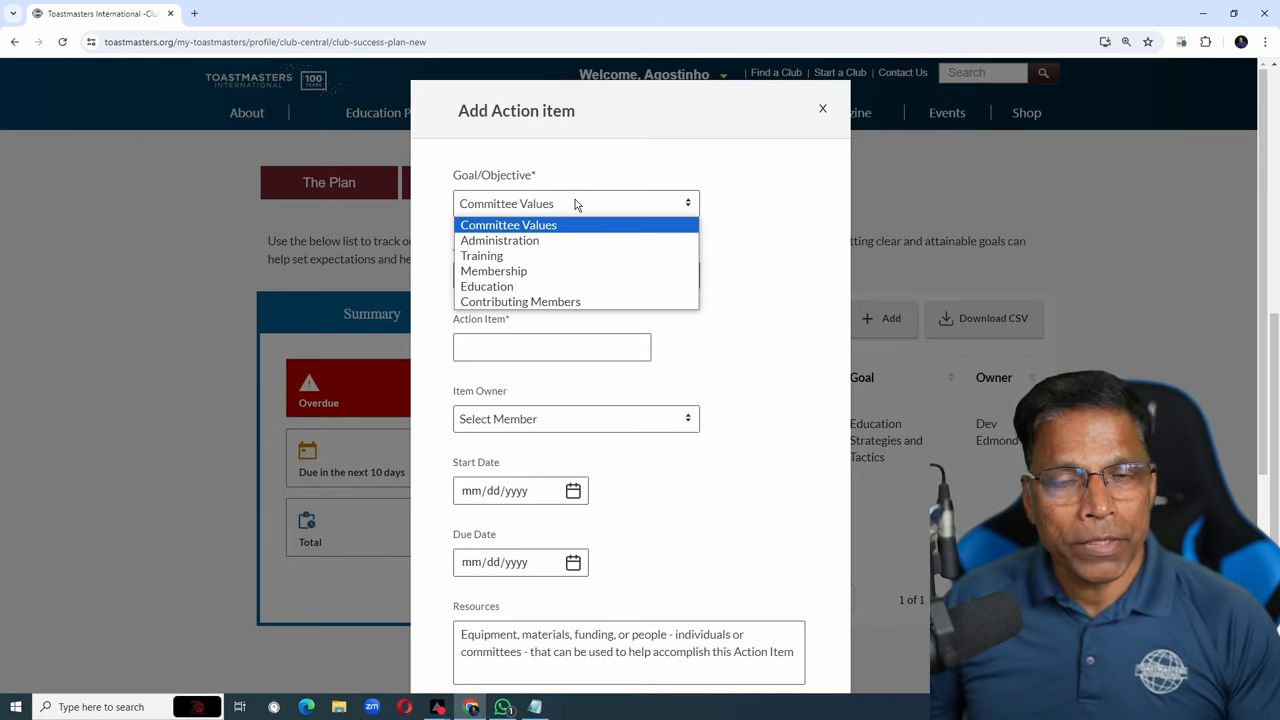
{"action": "left_click", "coordinate": [493, 271]}
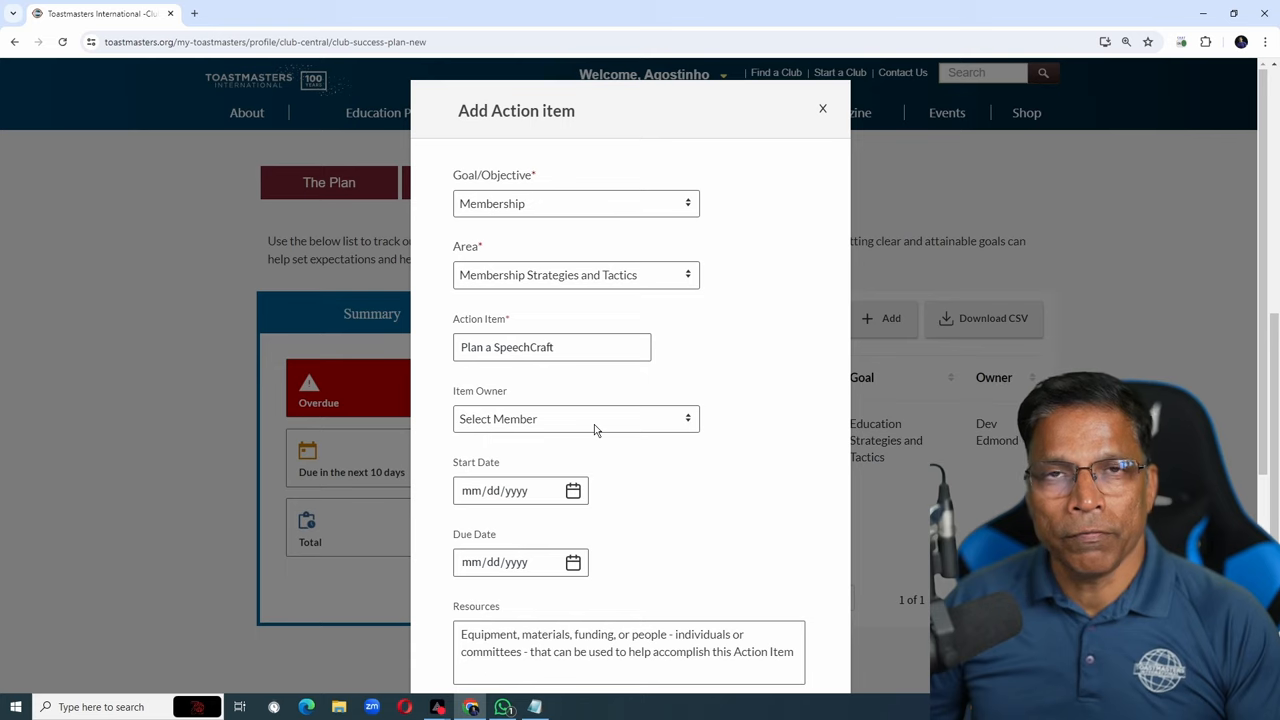
{"action": "left_click", "coordinate": [510, 490]}
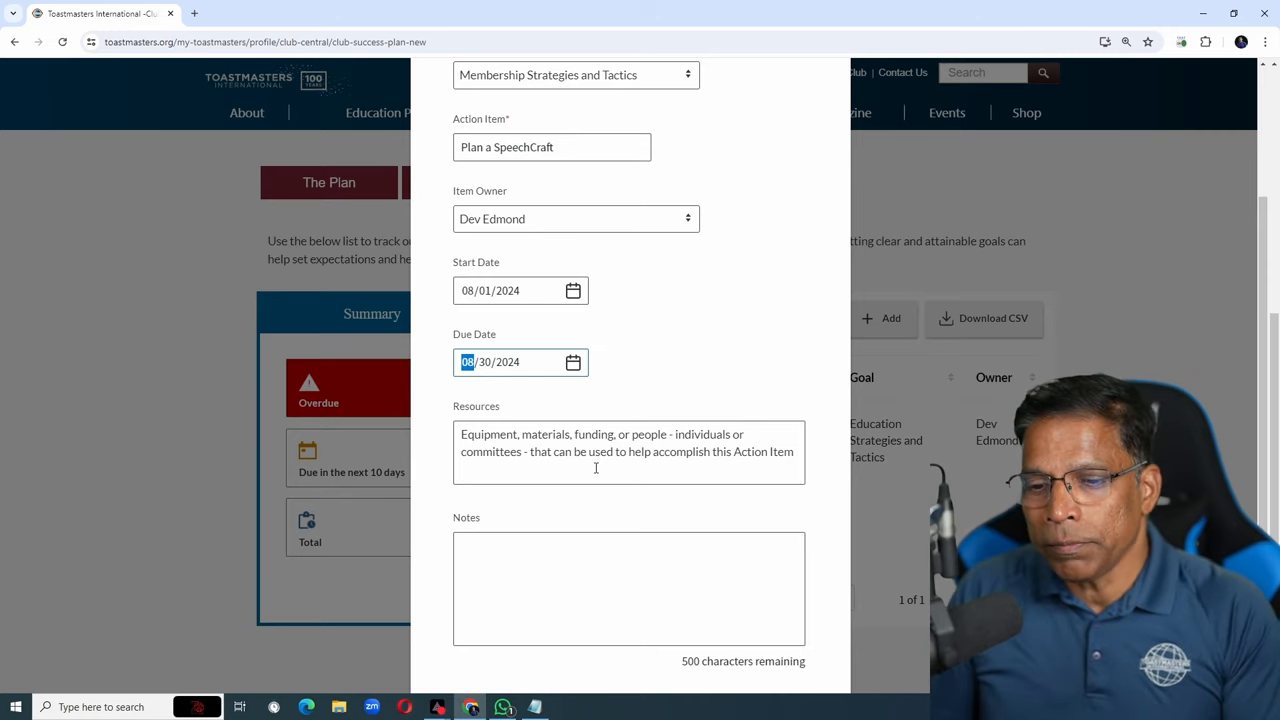
{"action": "scroll", "scroll_direction": "down", "scroll_amount": 3}
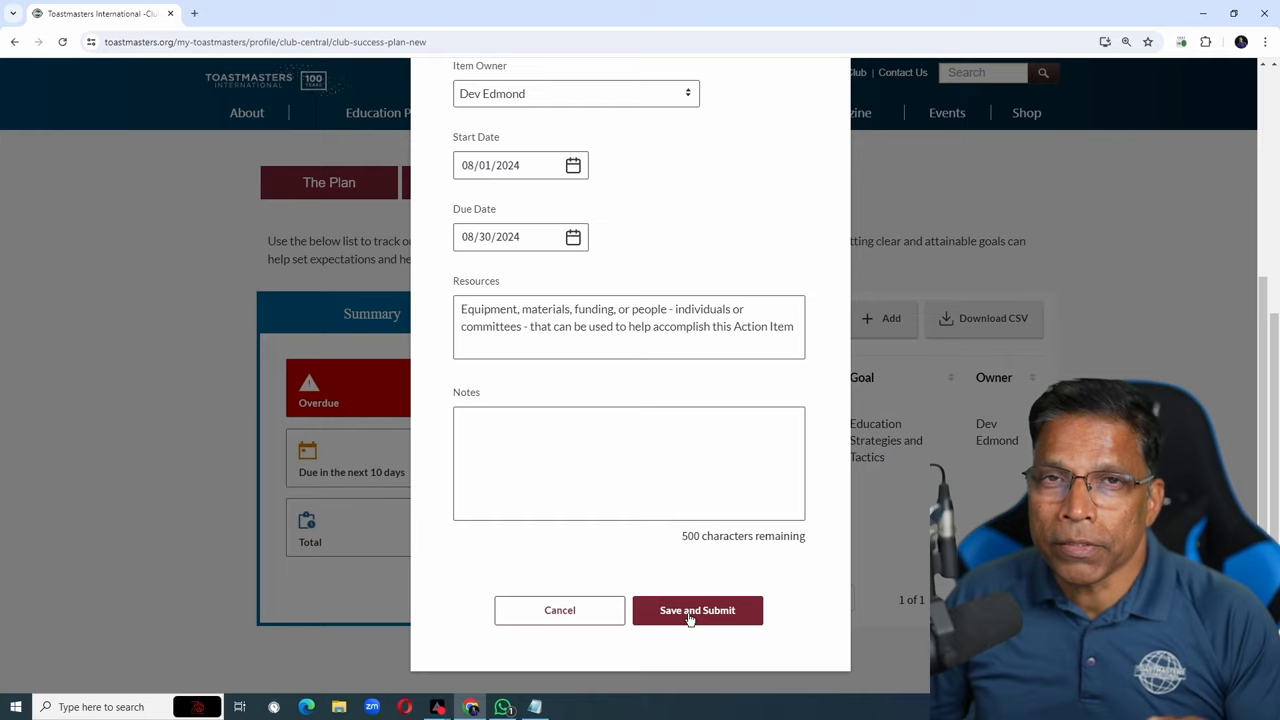
{"action": "left_click", "coordinate": [697, 610]}
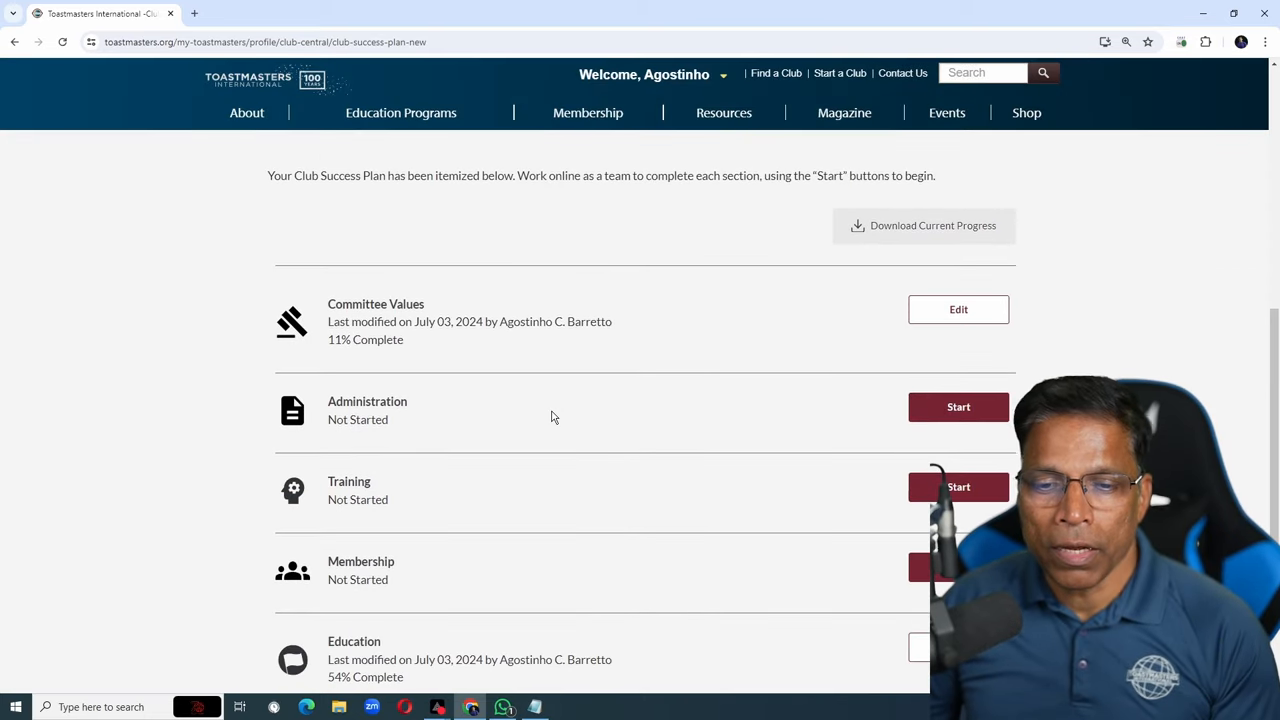